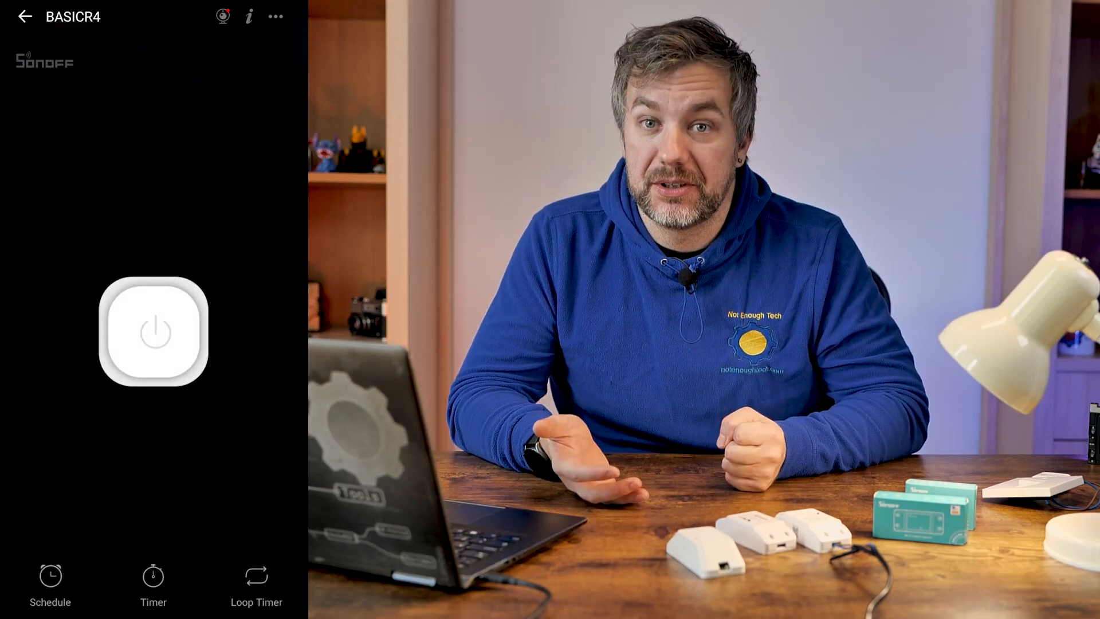
Change the BASICR4 device's Display As option to Light and save it
click(275, 16)
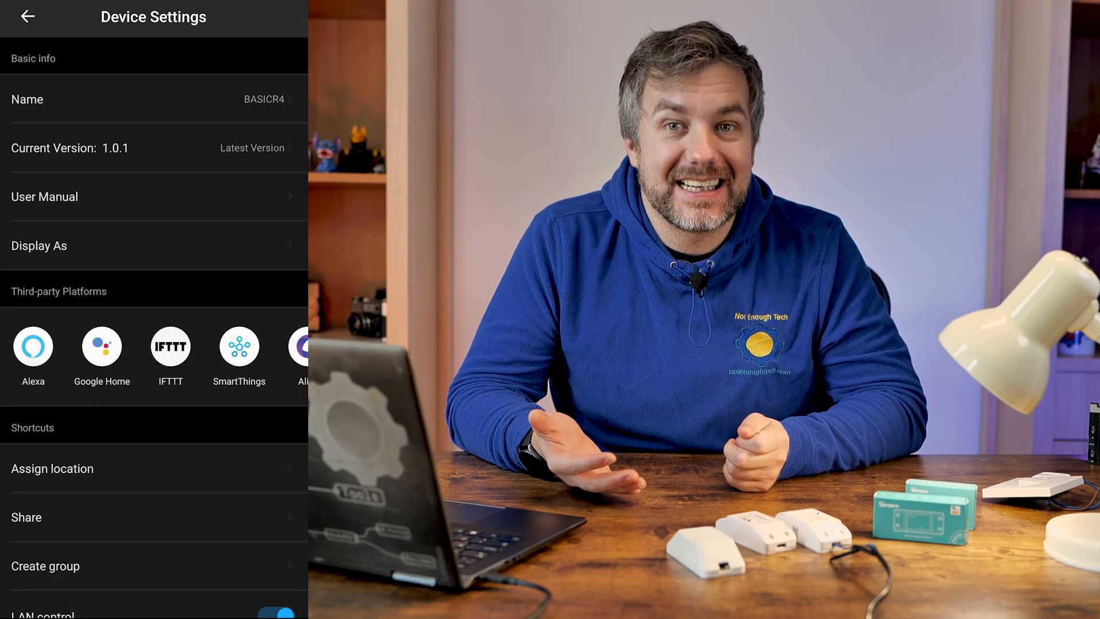
click(39, 245)
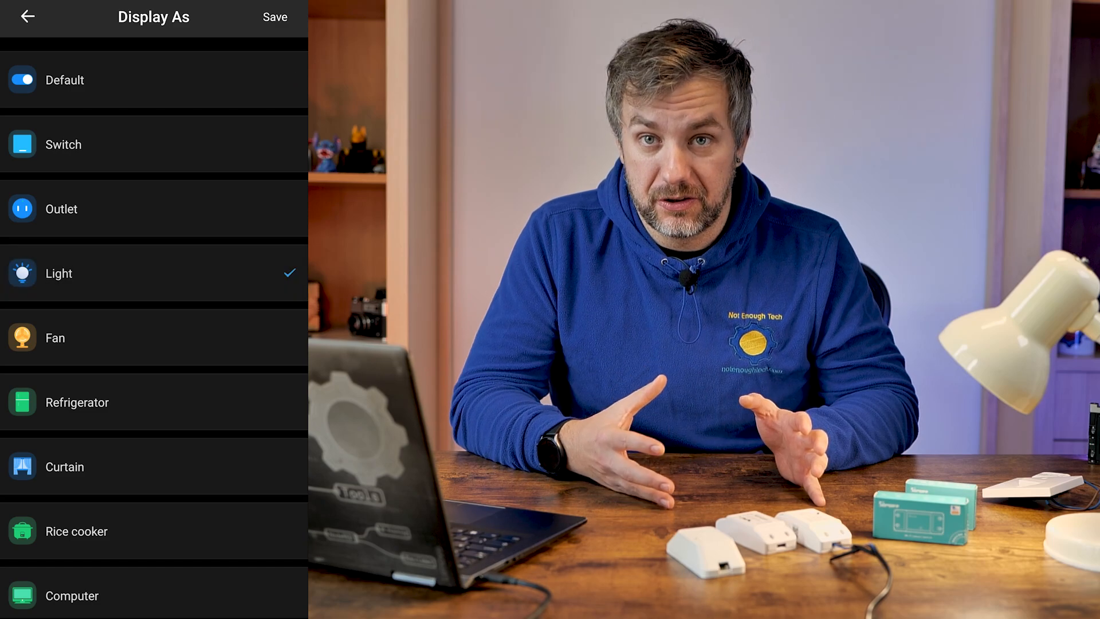
click(275, 18)
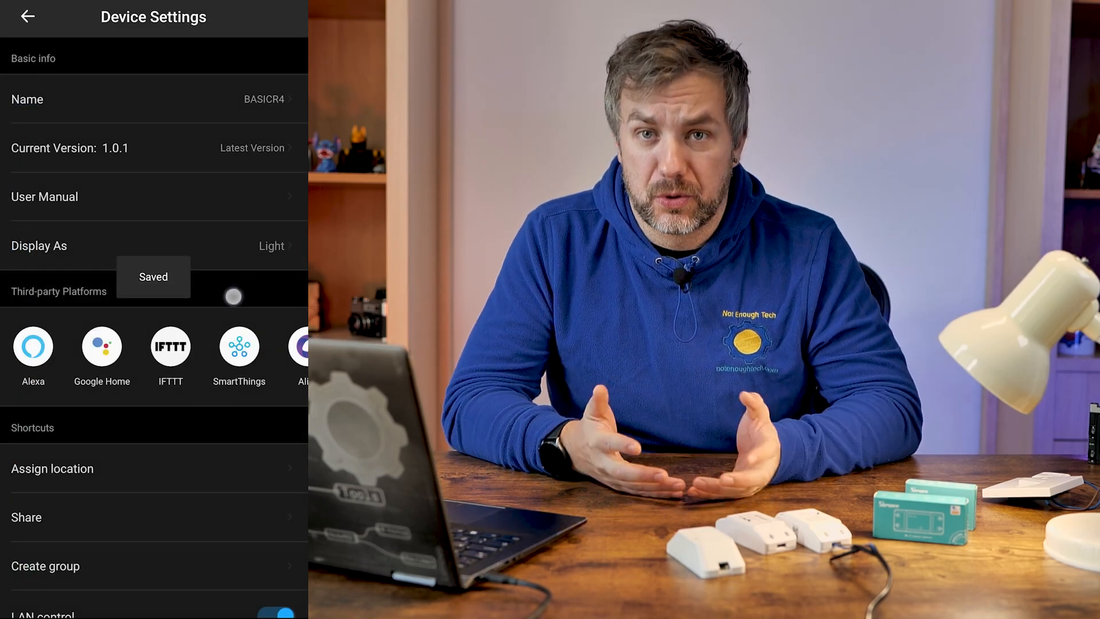
scroll(down, 3)
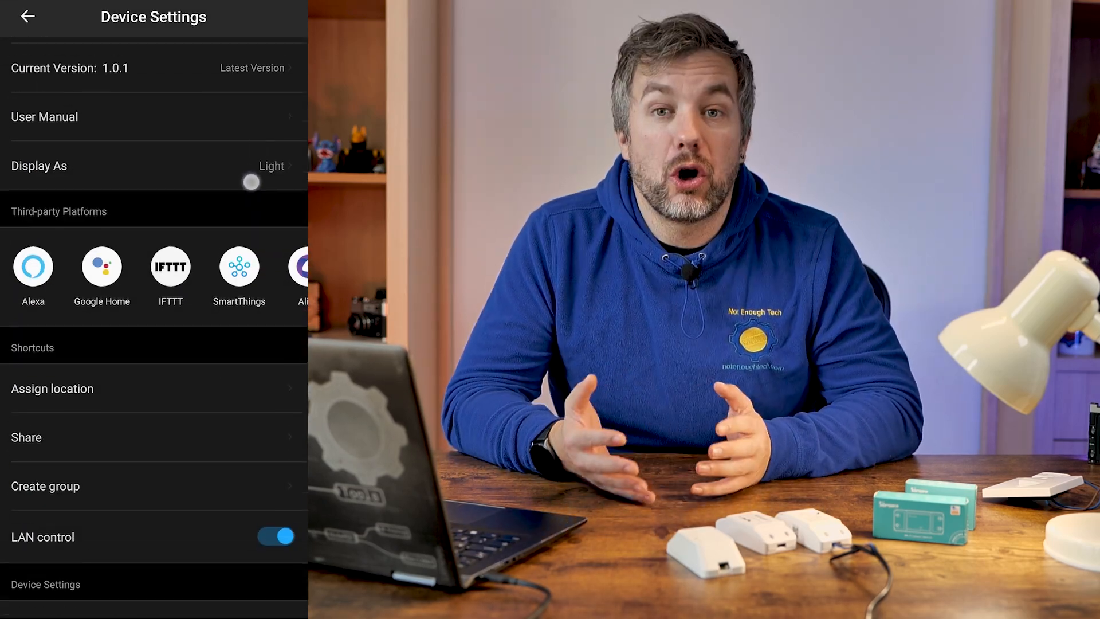
scroll(down, 3)
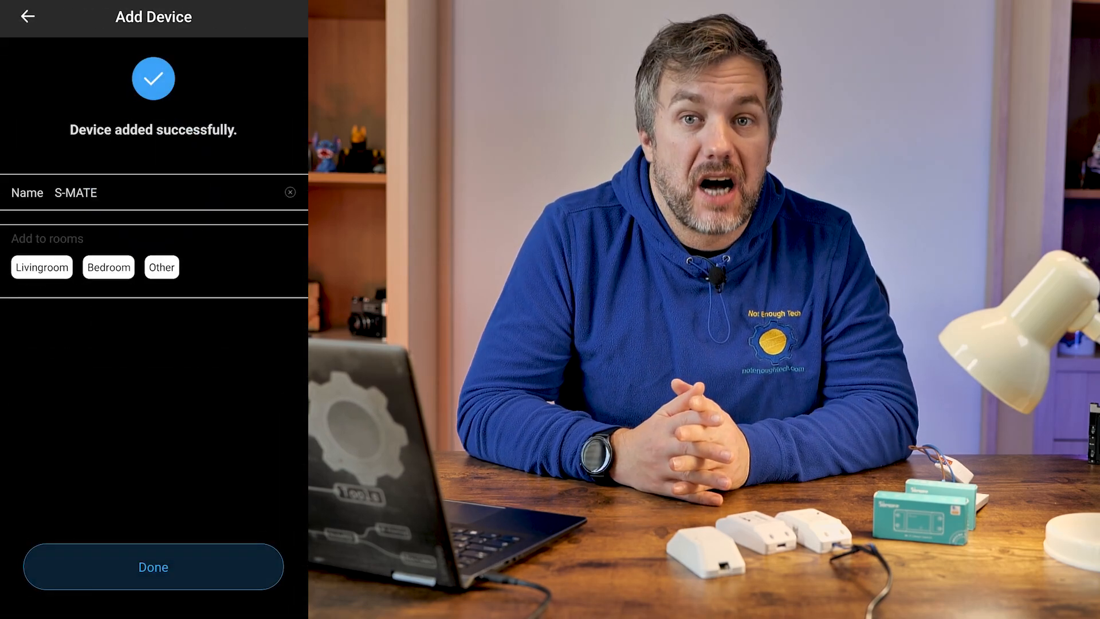
Confirm the S-MATE device addition with Done on the Add Device screen
click(153, 566)
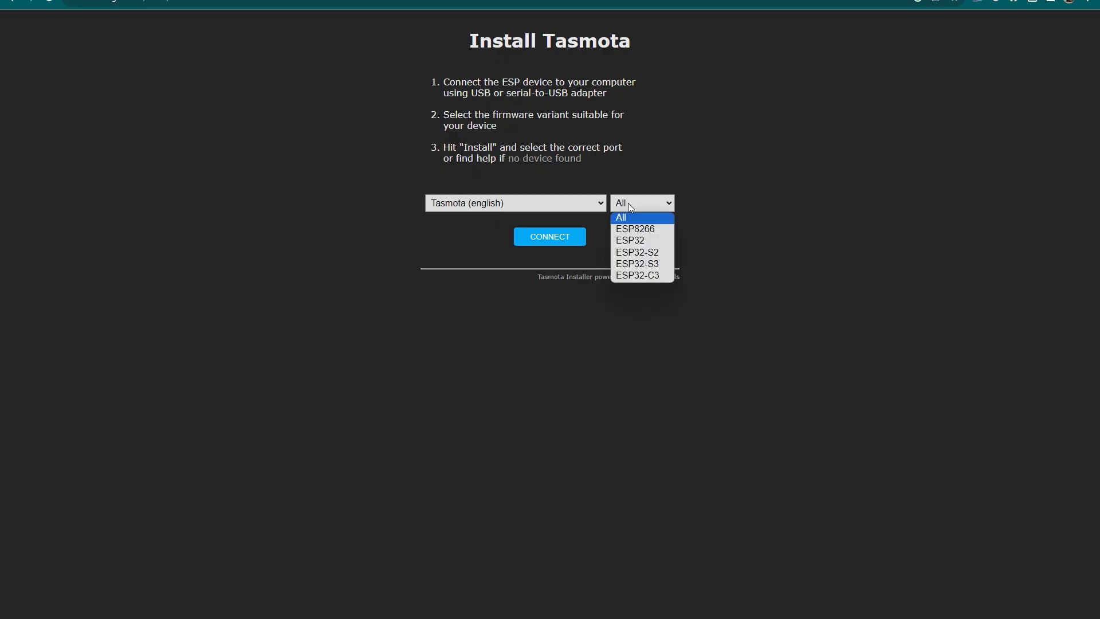
Select the ESP32-C3 variant and connect to USB Serial Port (COM4)
click(637, 276)
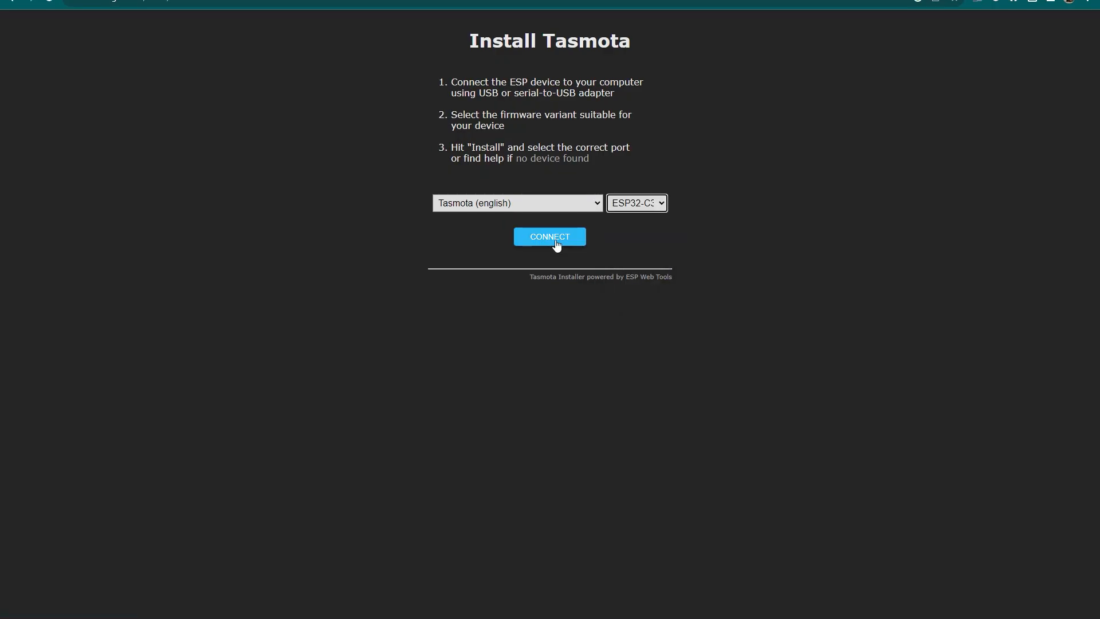
click(549, 236)
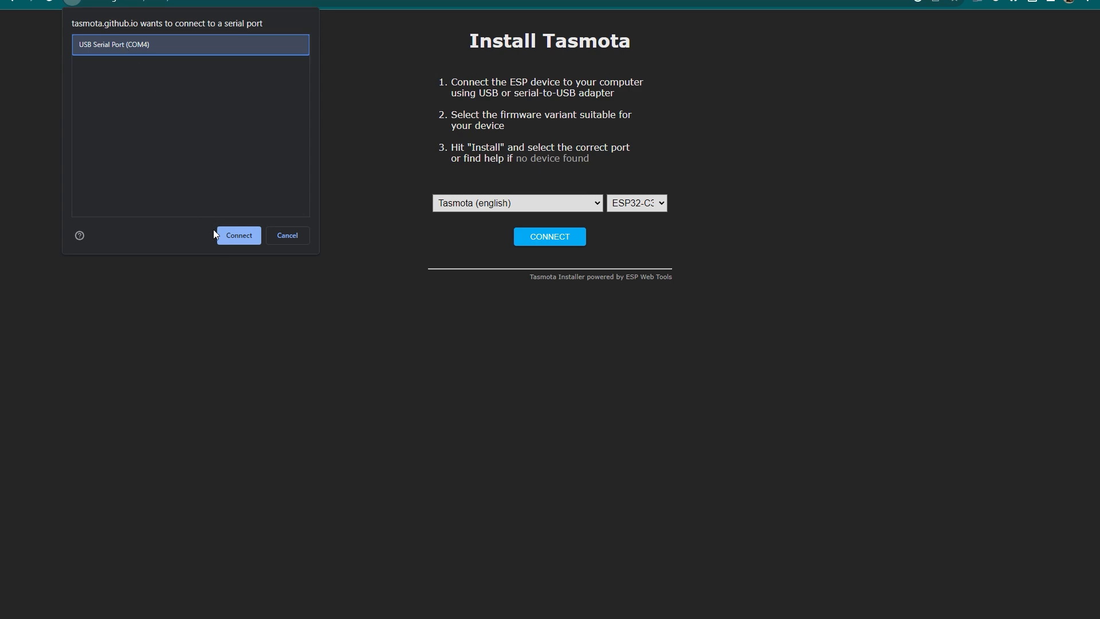
click(239, 235)
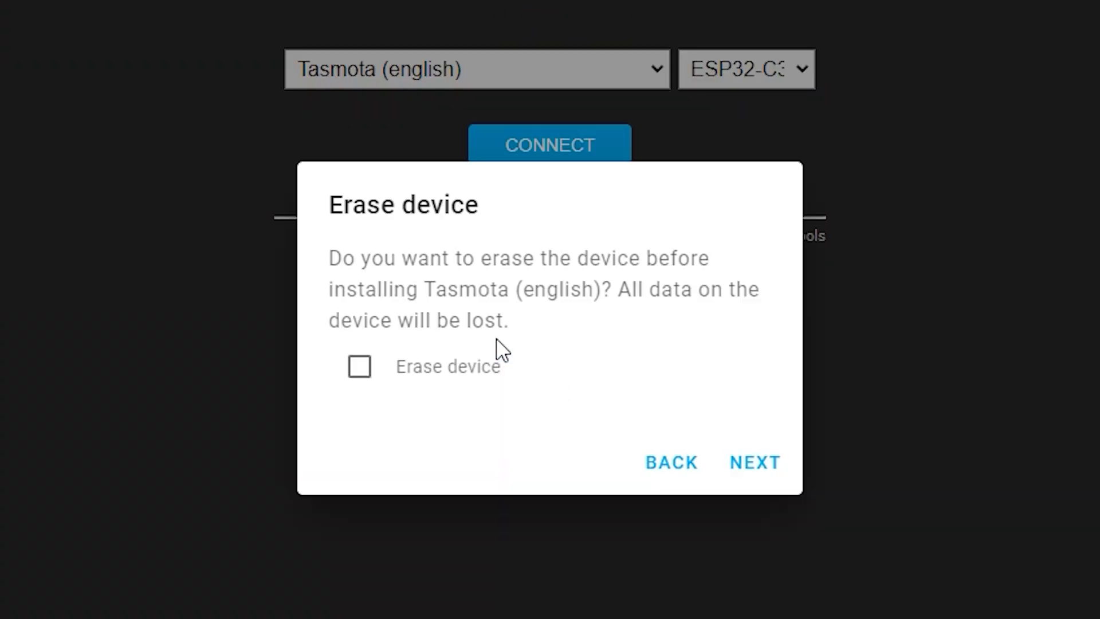
Enable Erase device before installing Tasmota (english)
click(359, 366)
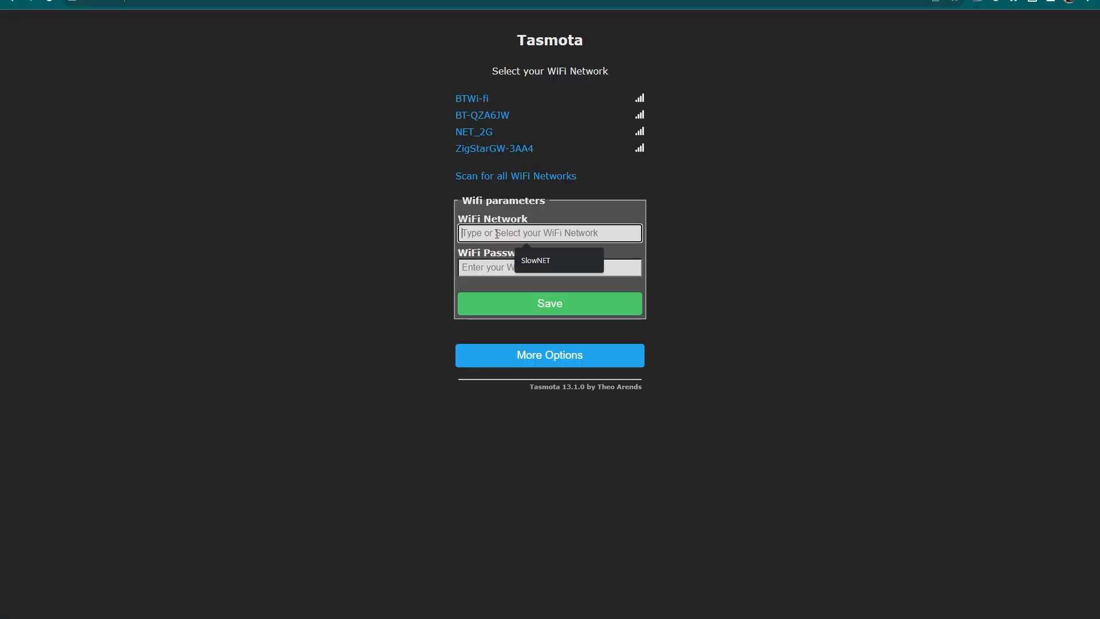
Join the NET_2G network with its Wi-Fi password and save the credentials
click(474, 131)
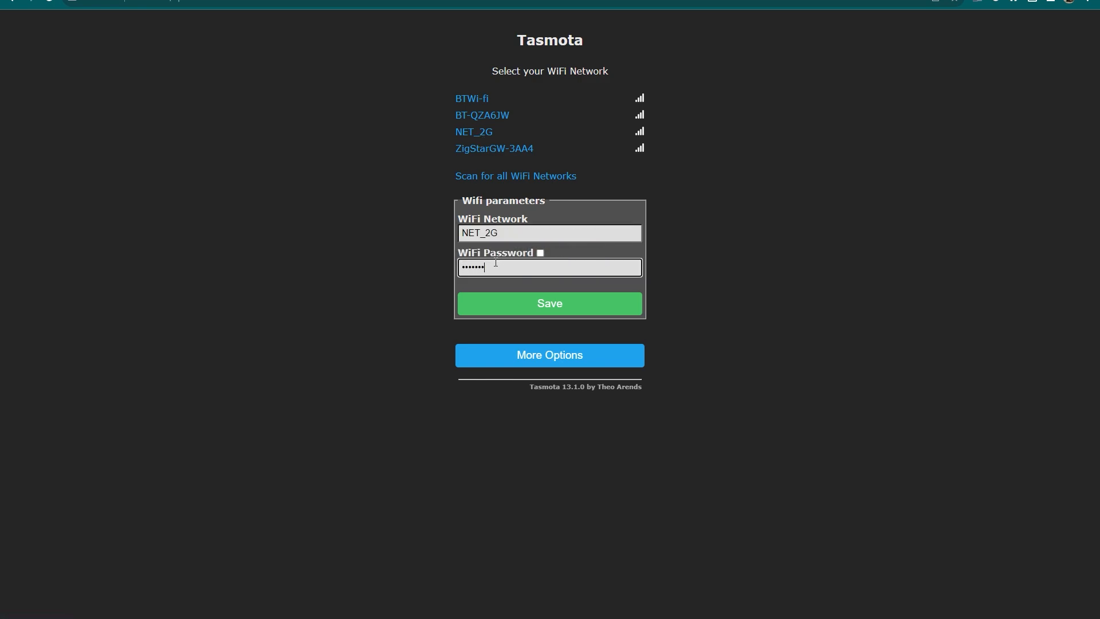
click(549, 303)
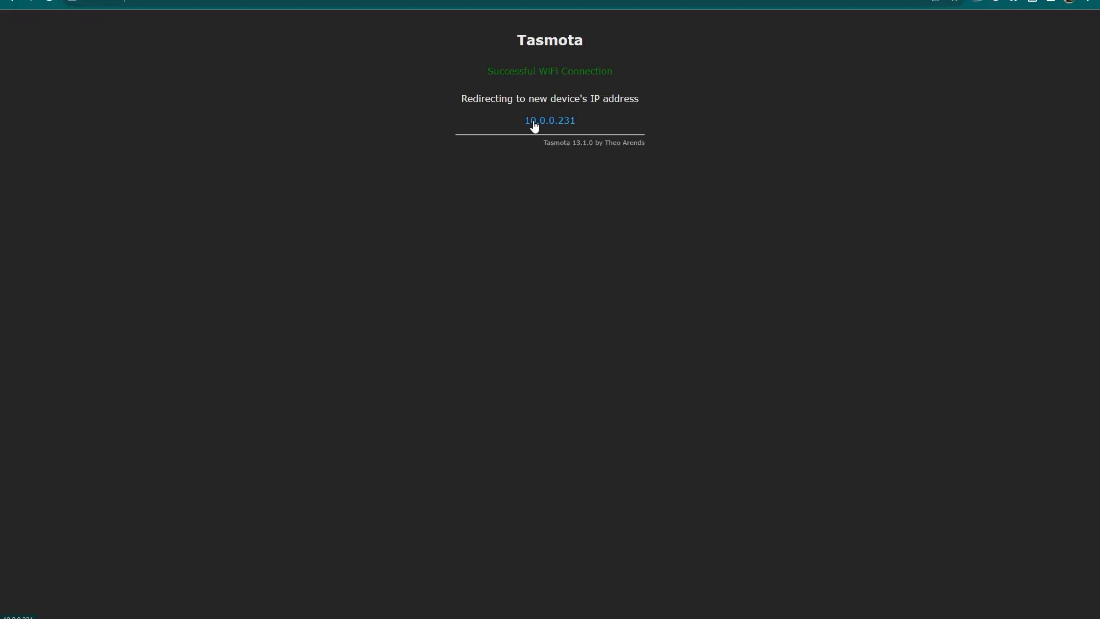
mouse_move(545, 126)
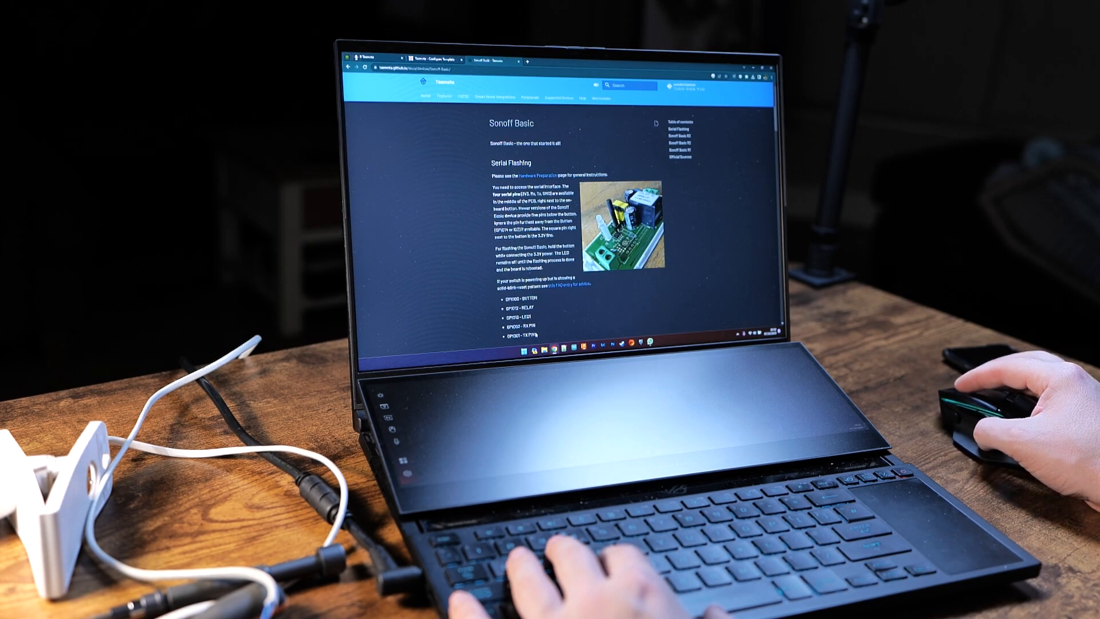
Open the Sonoff Basic GPIO pin listing for button, relay and LED
click(566, 230)
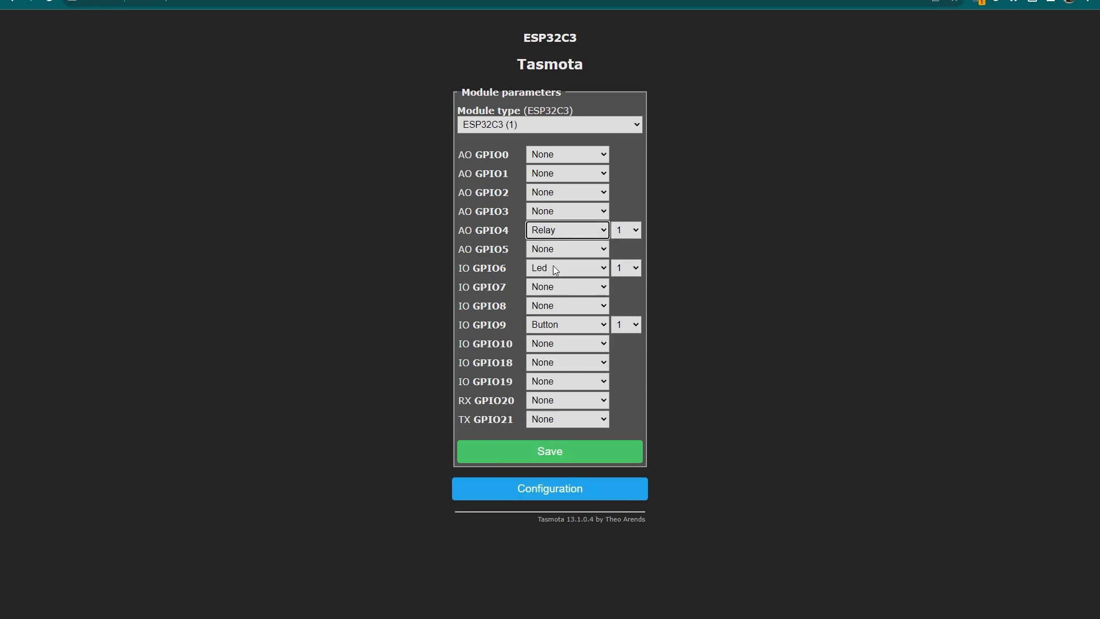
Assign GPIO6 to Led 1 in the ESP32C3 module configuration
click(567, 268)
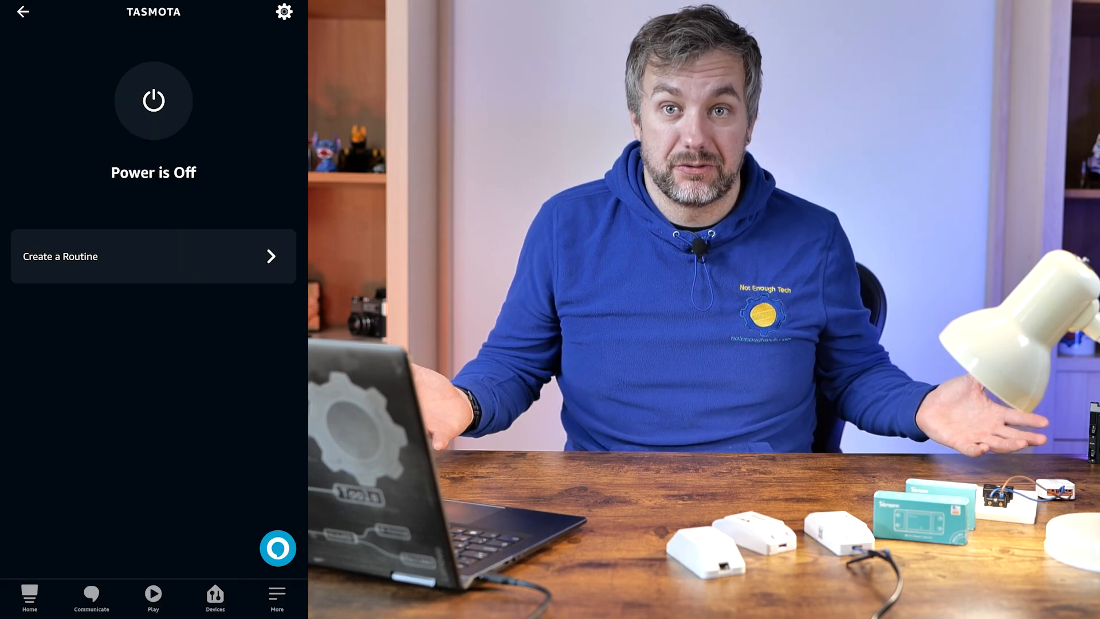
Turn the TASMOTA device on, then toggle its power again in Alexa
click(153, 101)
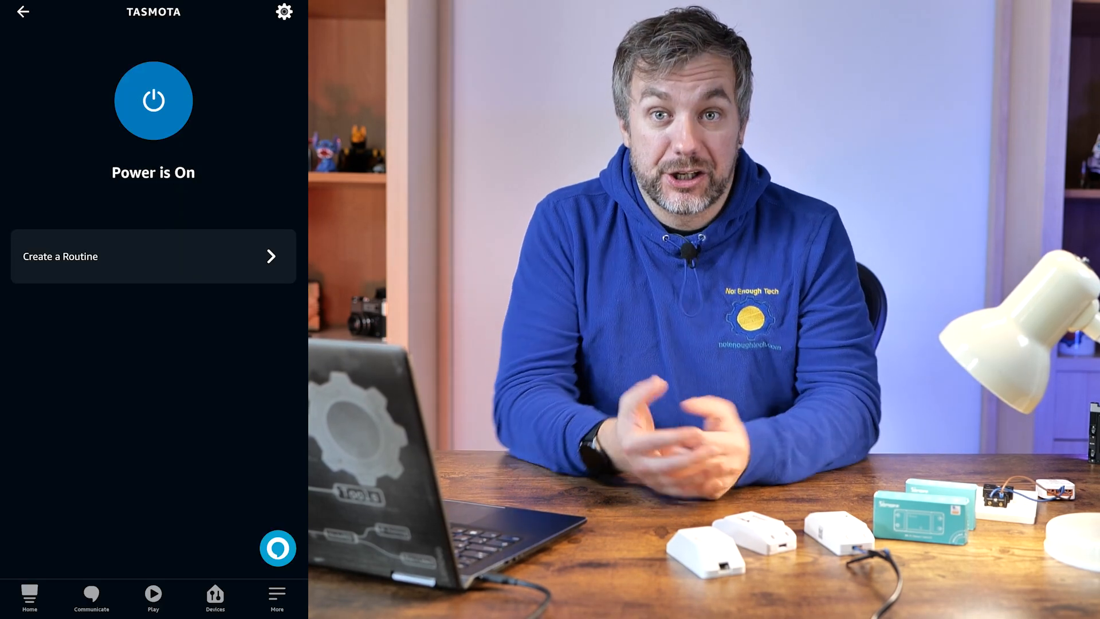
click(284, 13)
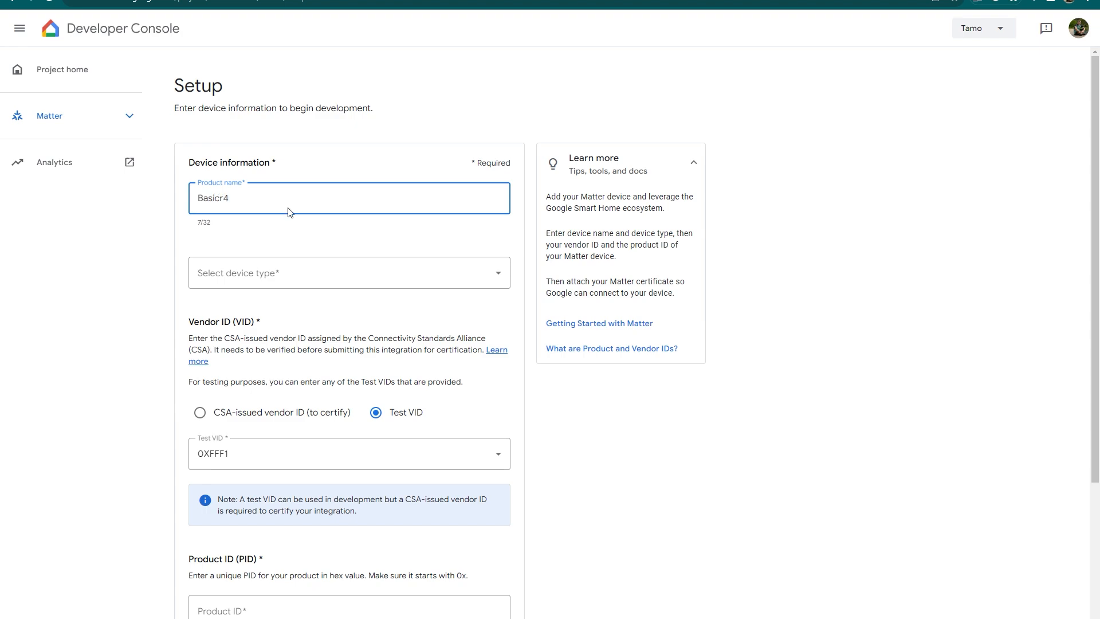
Enter product name Basicr4 and choose test vendor ID 0XFFF1
click(348, 273)
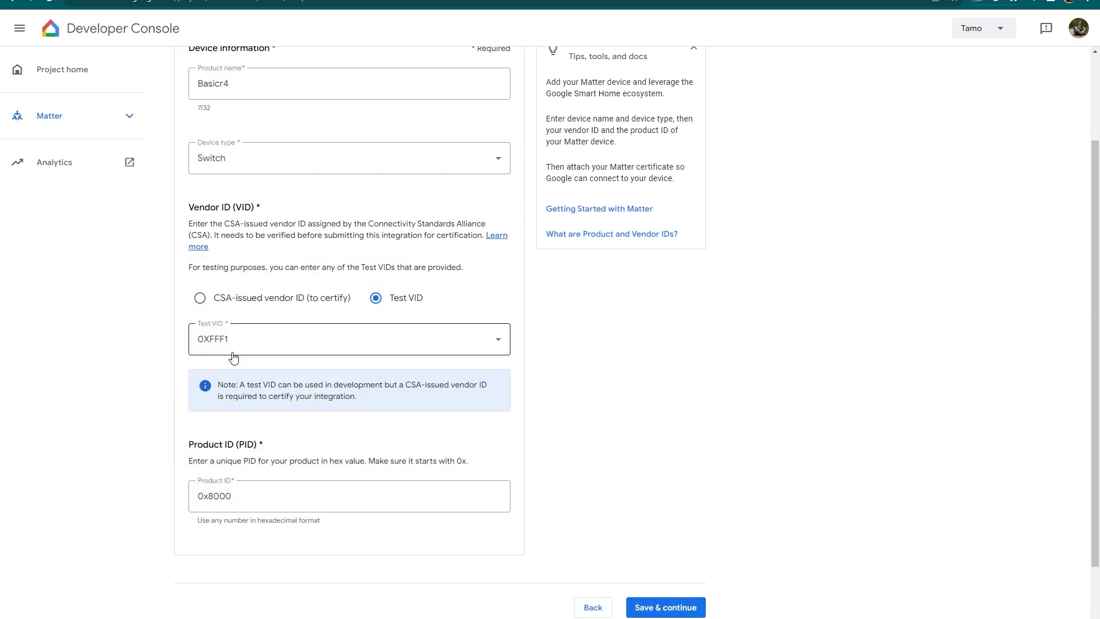
click(348, 339)
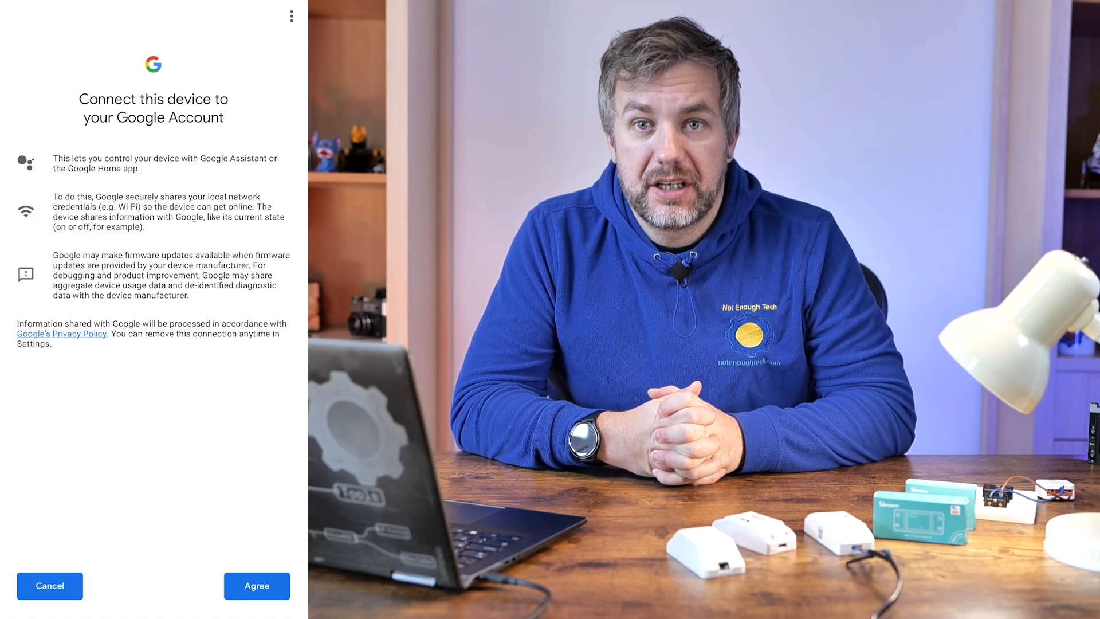
Agree to link Basicr4 to the Google account, then open its device settings
click(257, 586)
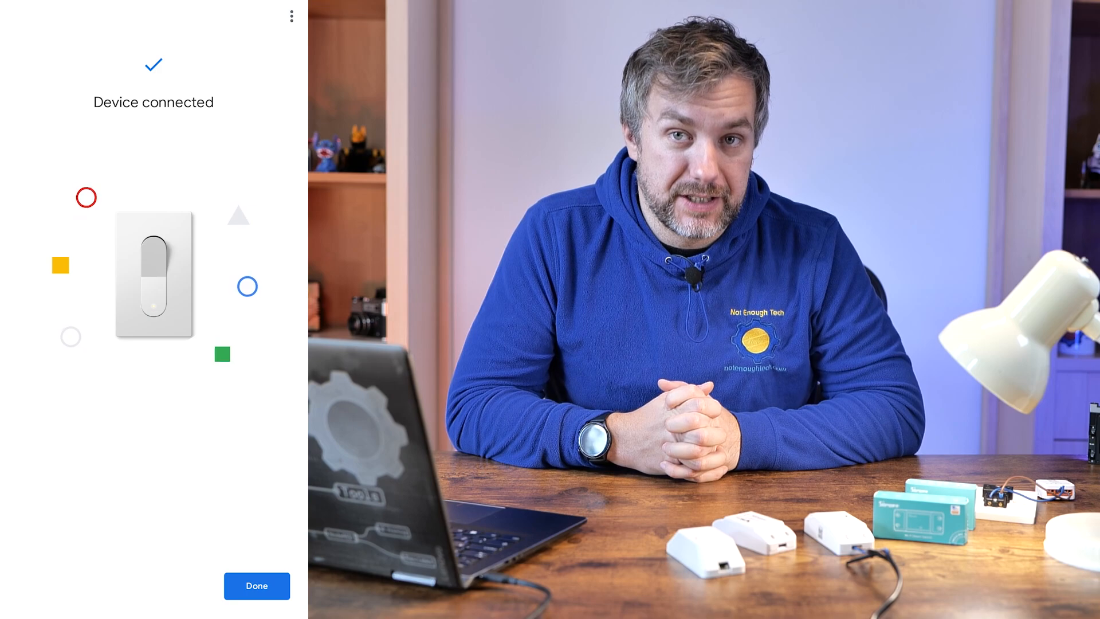
click(256, 586)
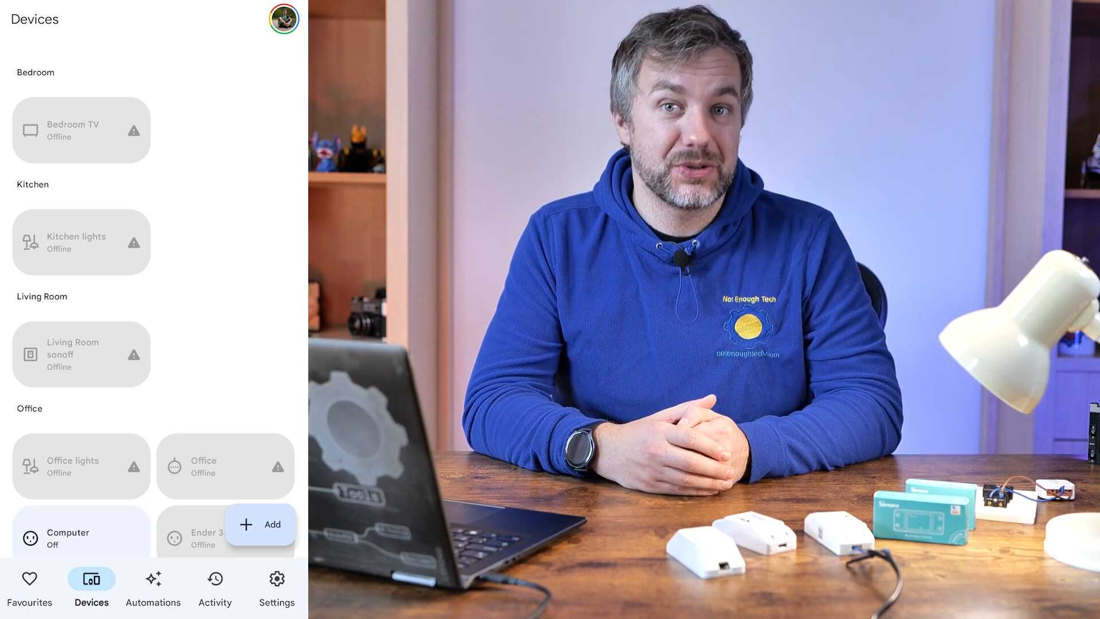
scroll(down, 3)
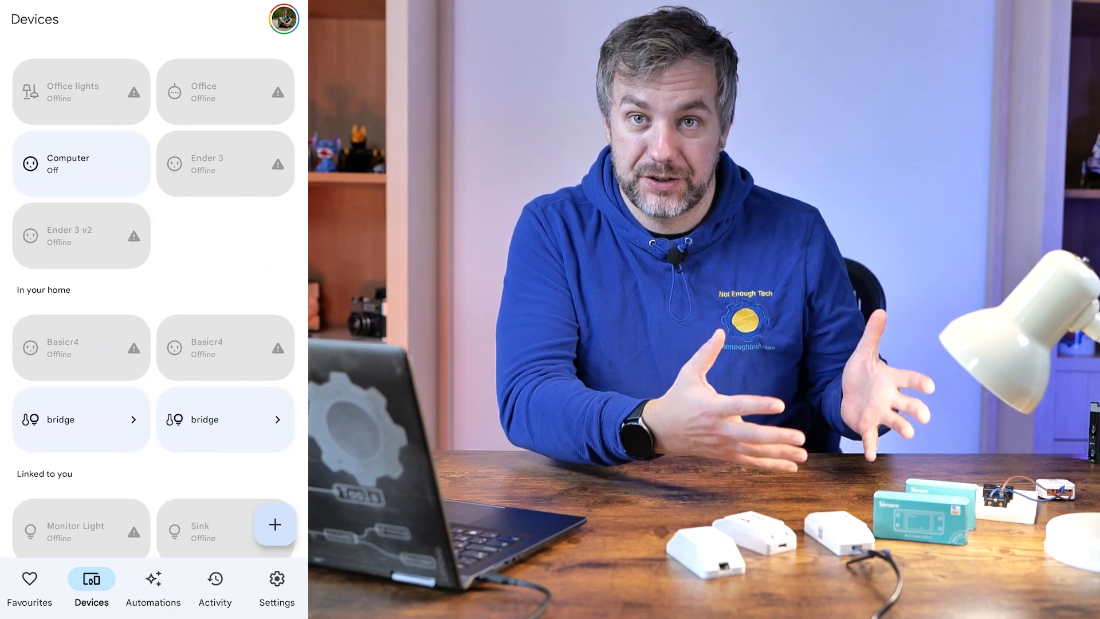
scroll(down, 3)
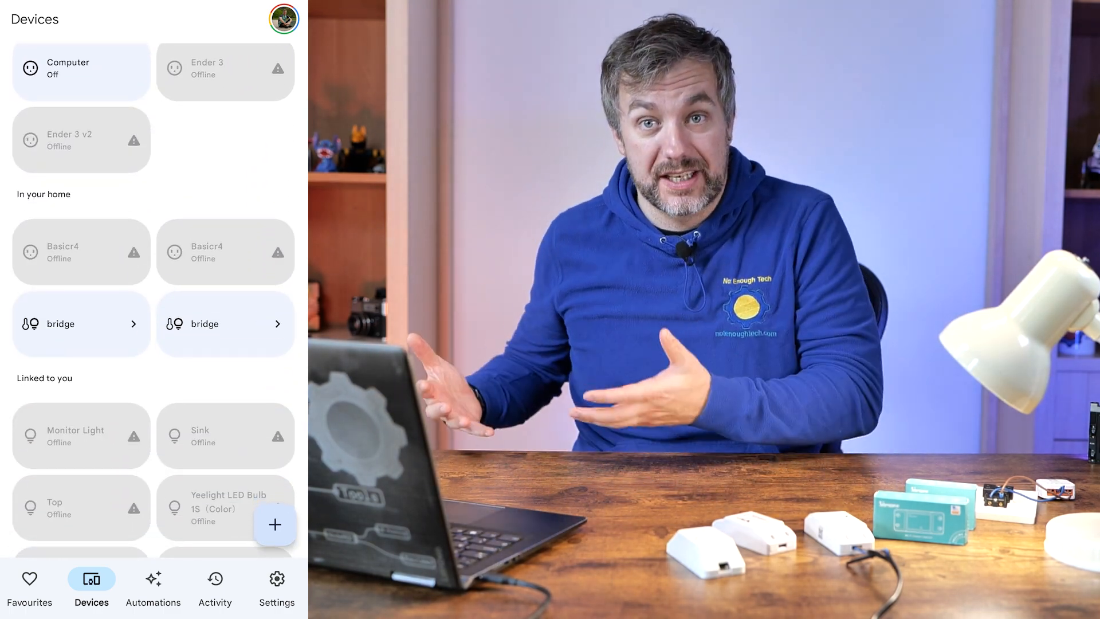
click(80, 252)
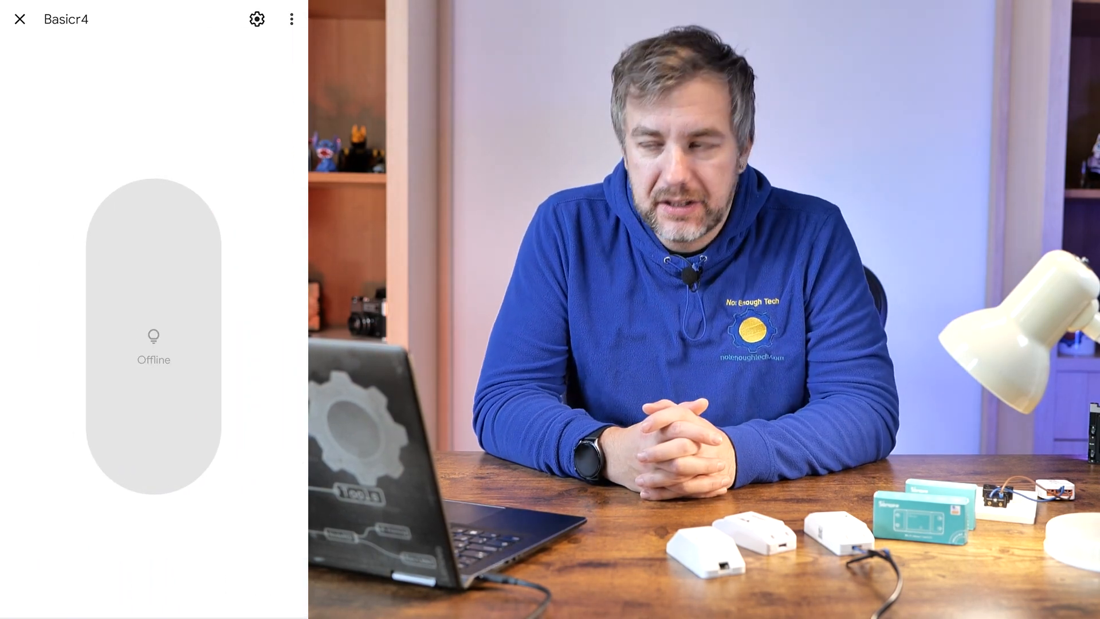
click(258, 18)
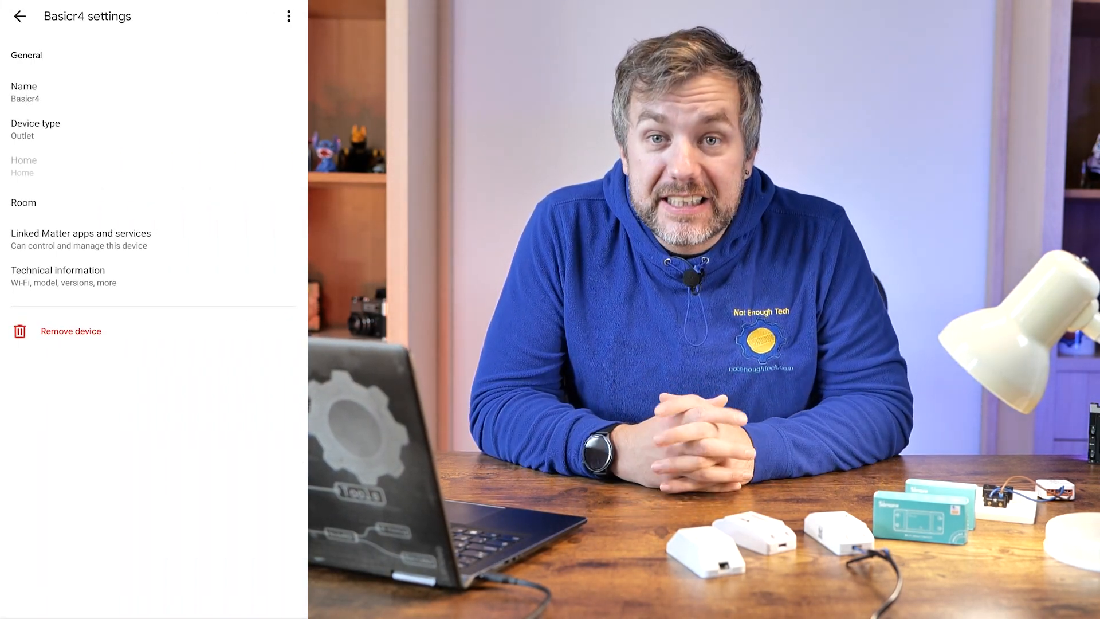